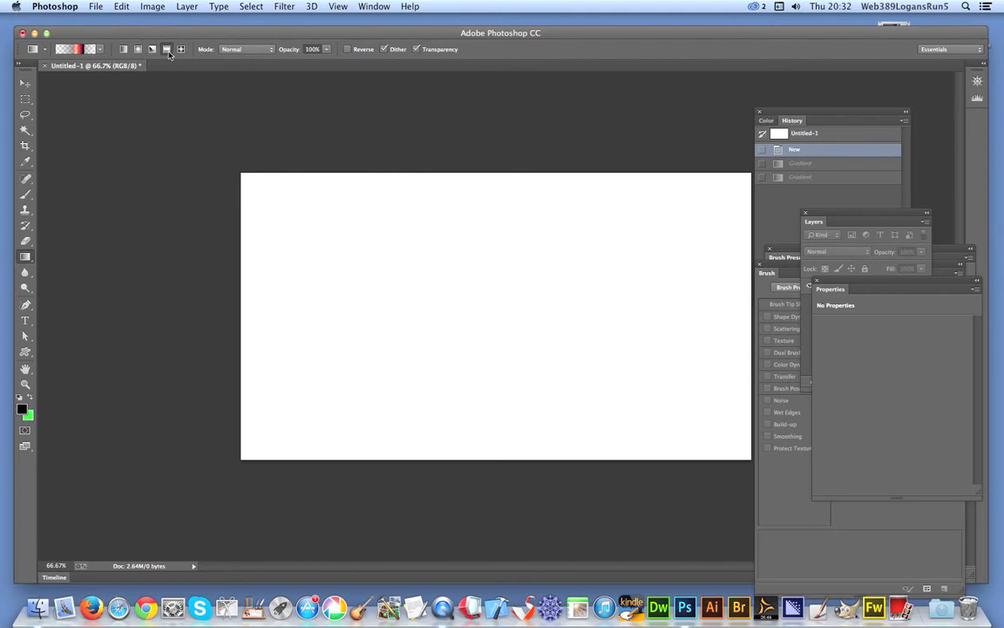
# Step: Browse the gradient presets, then bring the current red-yellow gradient into the Gradient Editor
pyautogui.click(100, 49)
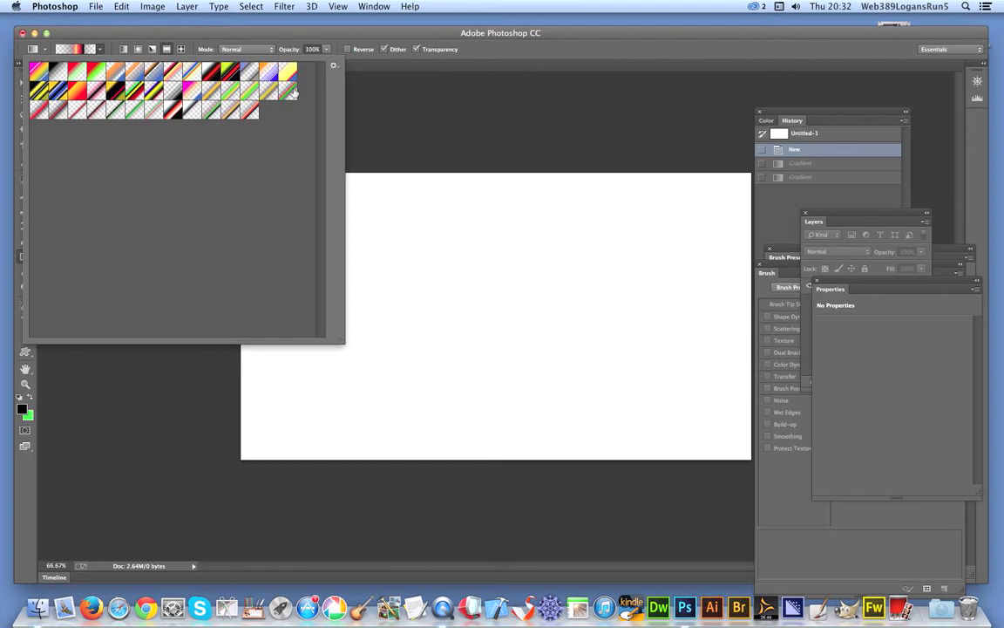
pyautogui.moveTo(293, 89)
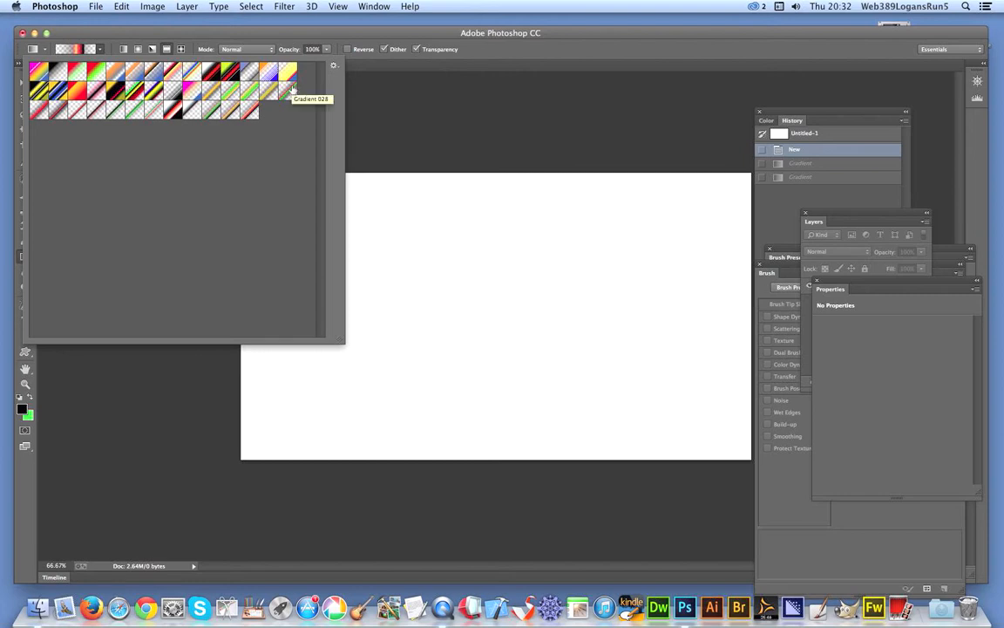
pyautogui.moveTo(339, 87)
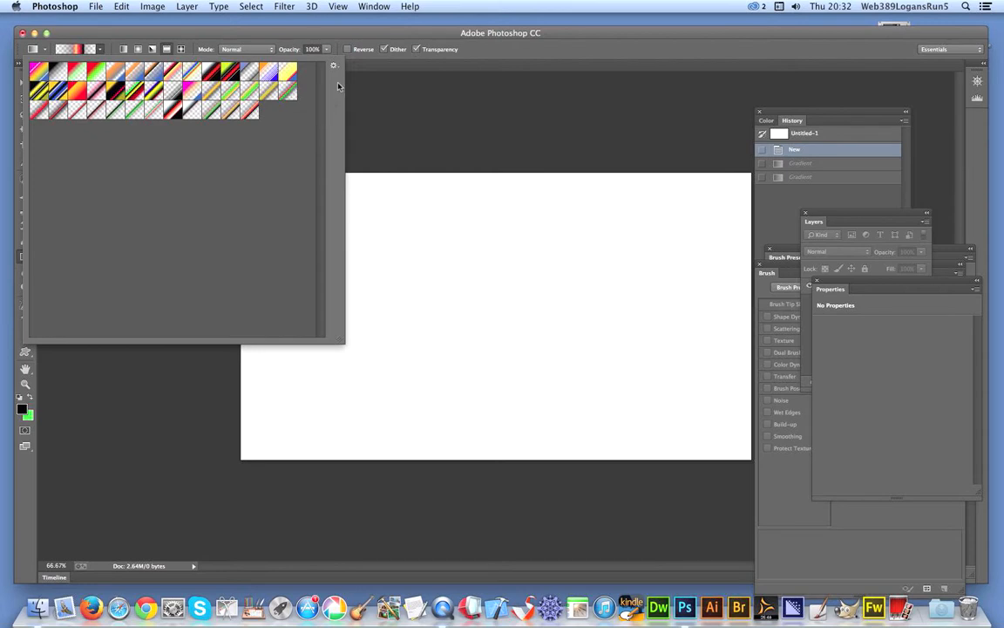
pyautogui.click(87, 49)
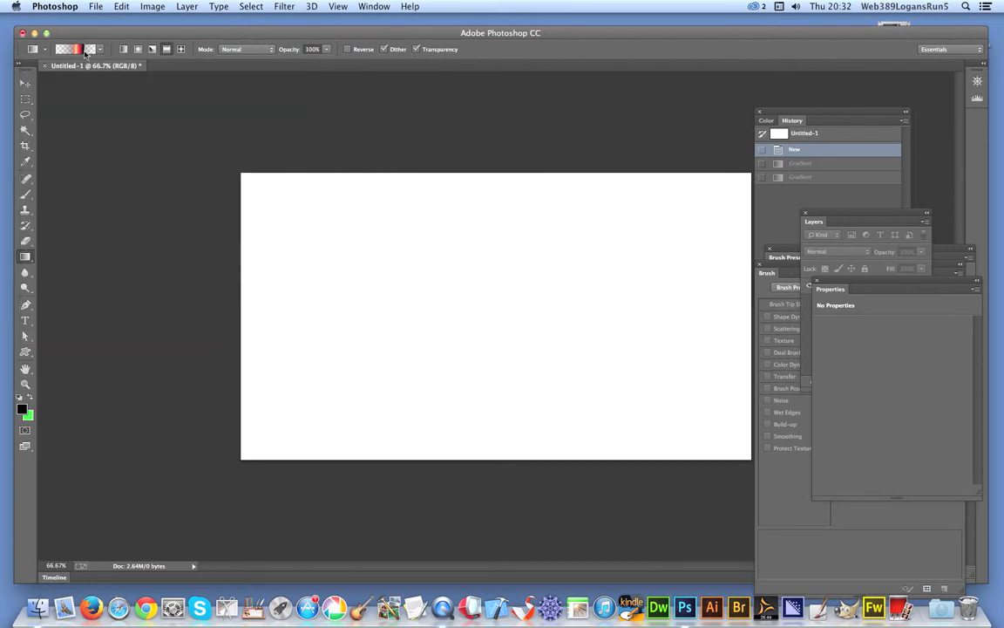
pyautogui.click(70, 49)
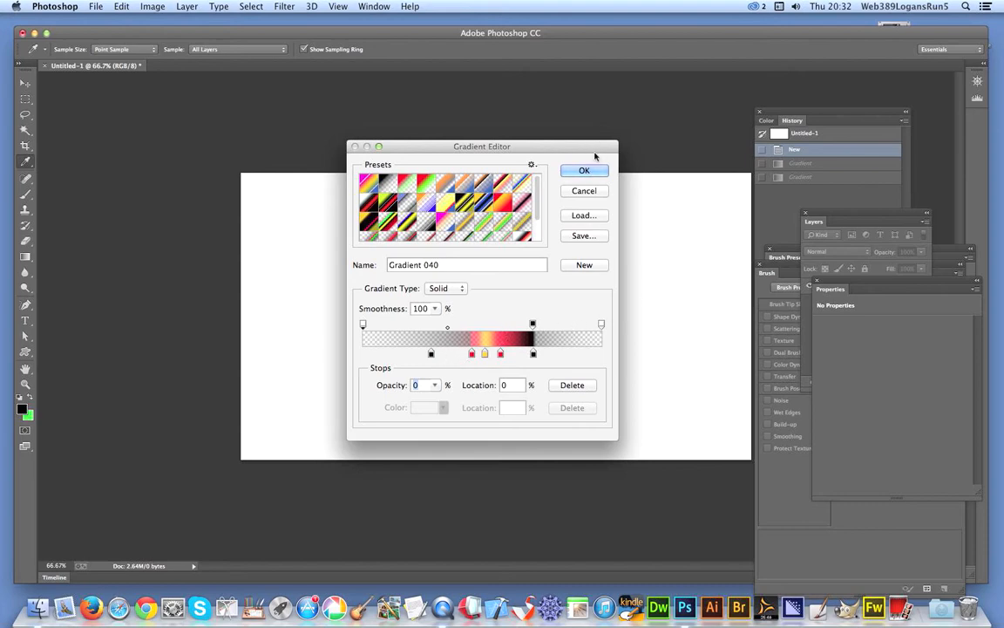
# Step: Confirm the gradient and draw four overlapping diagonal red-yellow stripes crossing the canvas
pyautogui.click(584, 171)
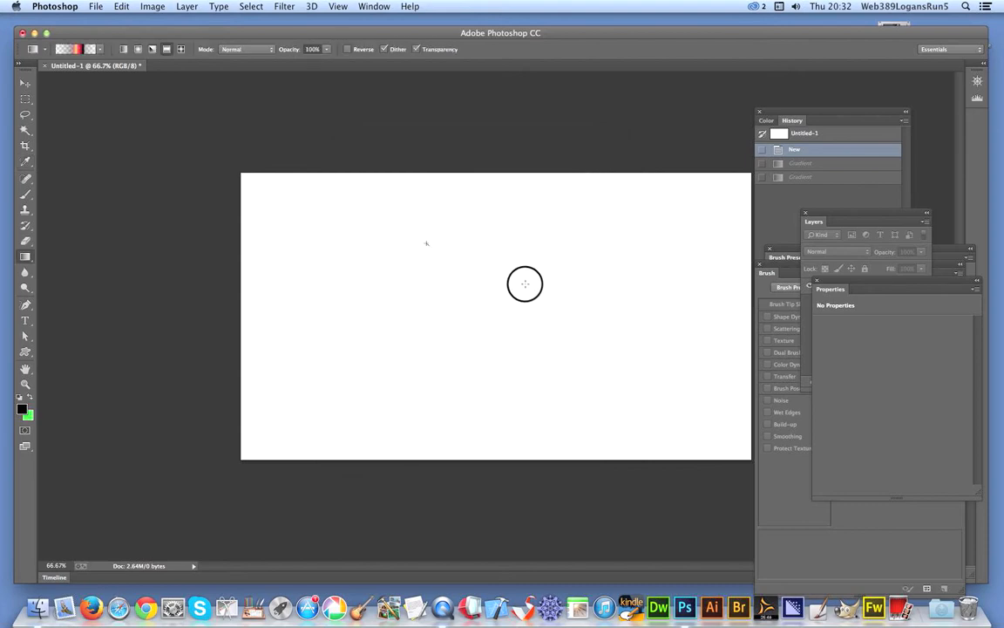
pyautogui.moveTo(427, 242); pyautogui.dragTo(582, 319)
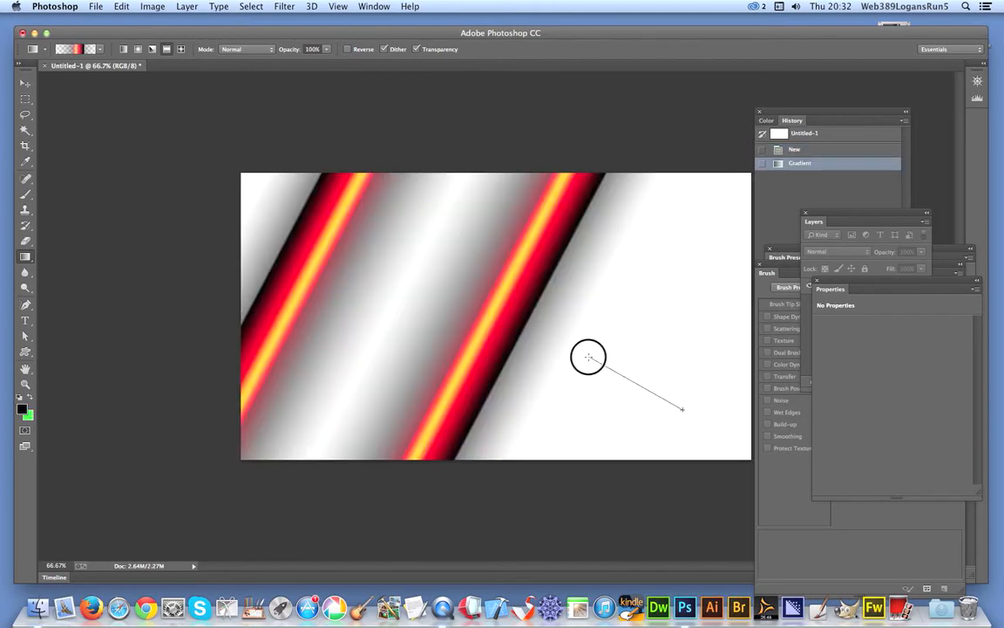
pyautogui.moveTo(589, 358); pyautogui.dragTo(681, 408)
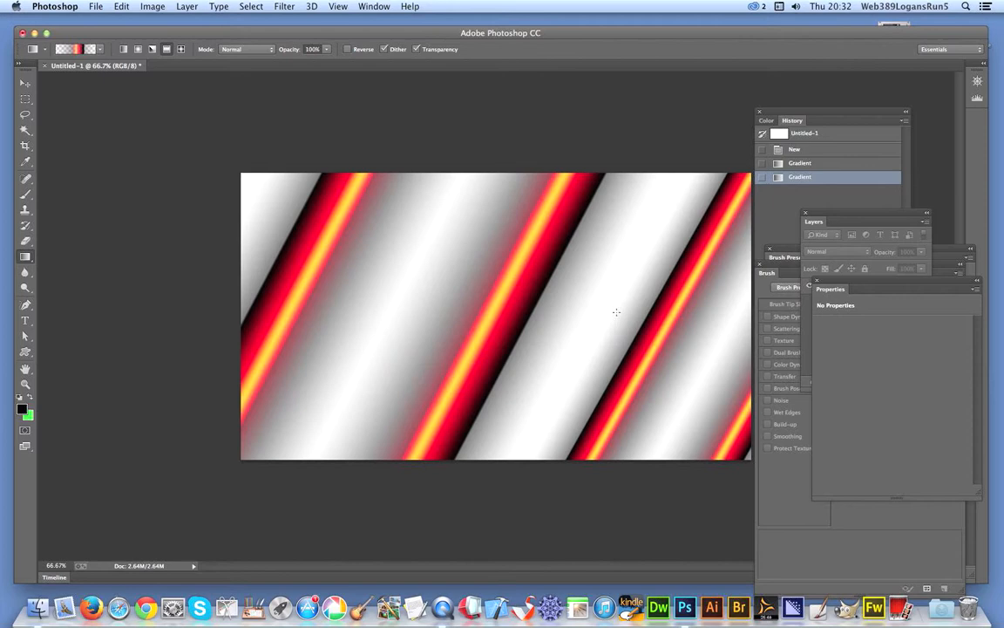
pyautogui.moveTo(624, 289); pyautogui.dragTo(520, 440)
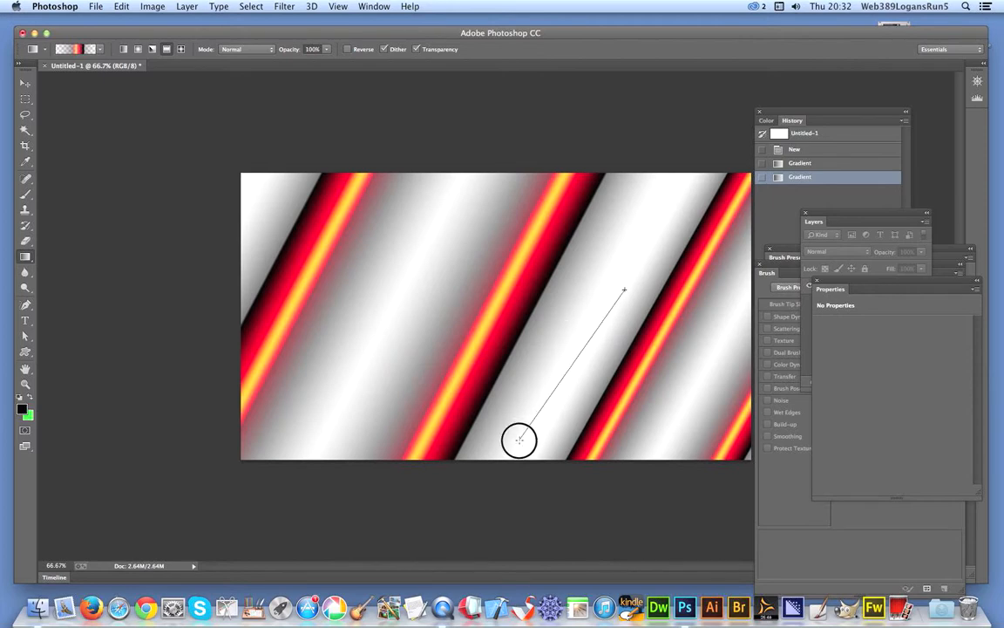
pyautogui.moveTo(624, 290); pyautogui.dragTo(520, 440)
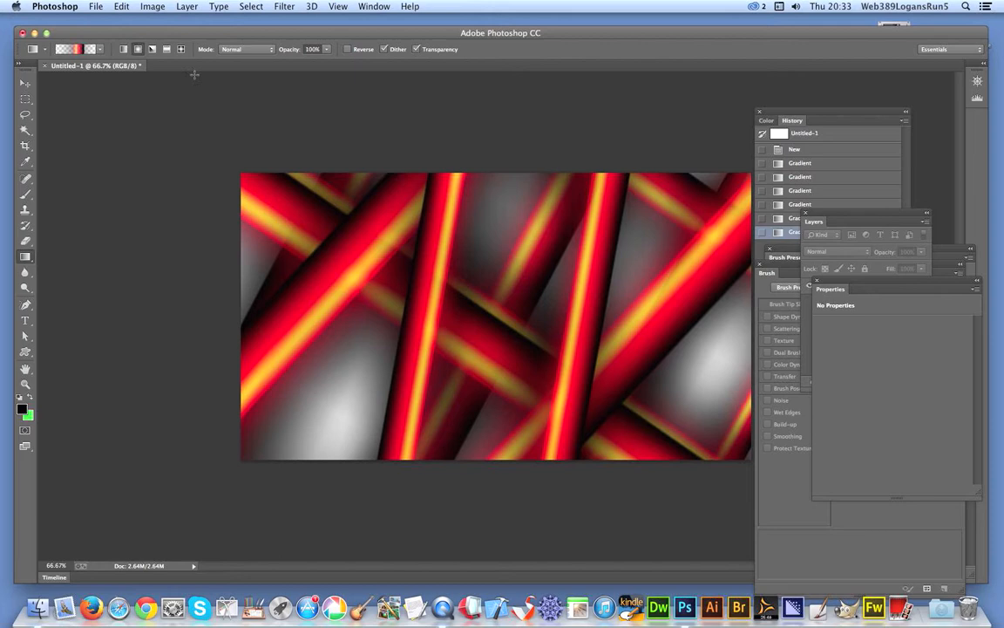
# Step: Draw a large radial ring in the lower middle and a small one at the upper left
pyautogui.moveTo(399, 300); pyautogui.dragTo(512, 384)
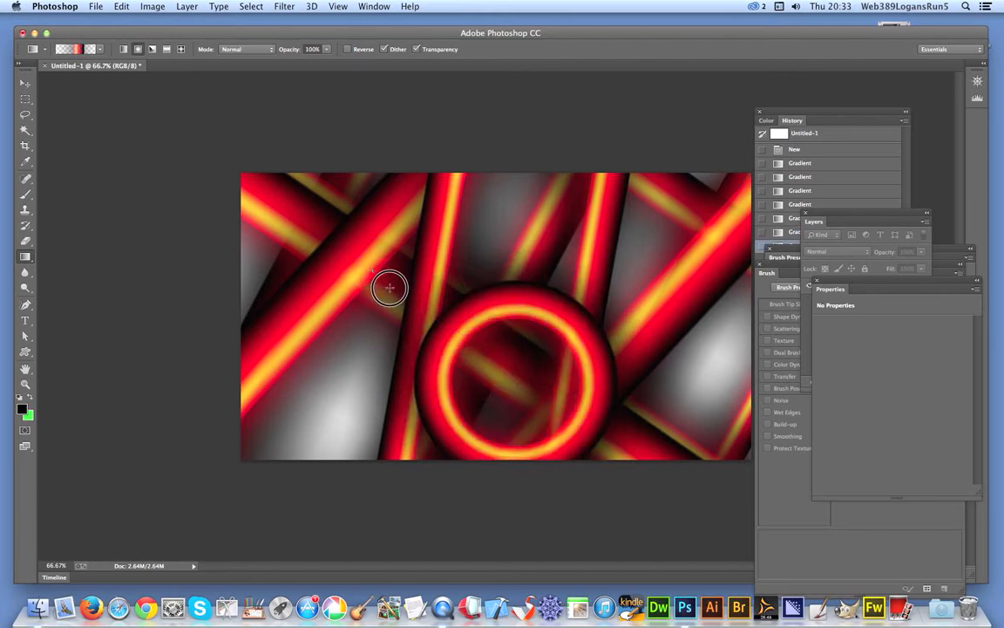
pyautogui.click(390, 287)
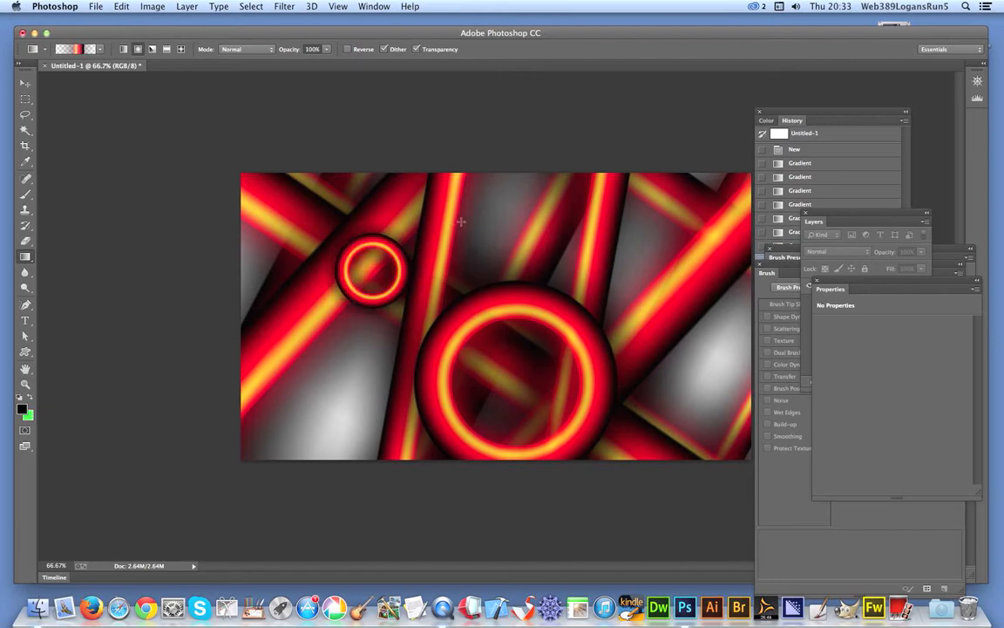